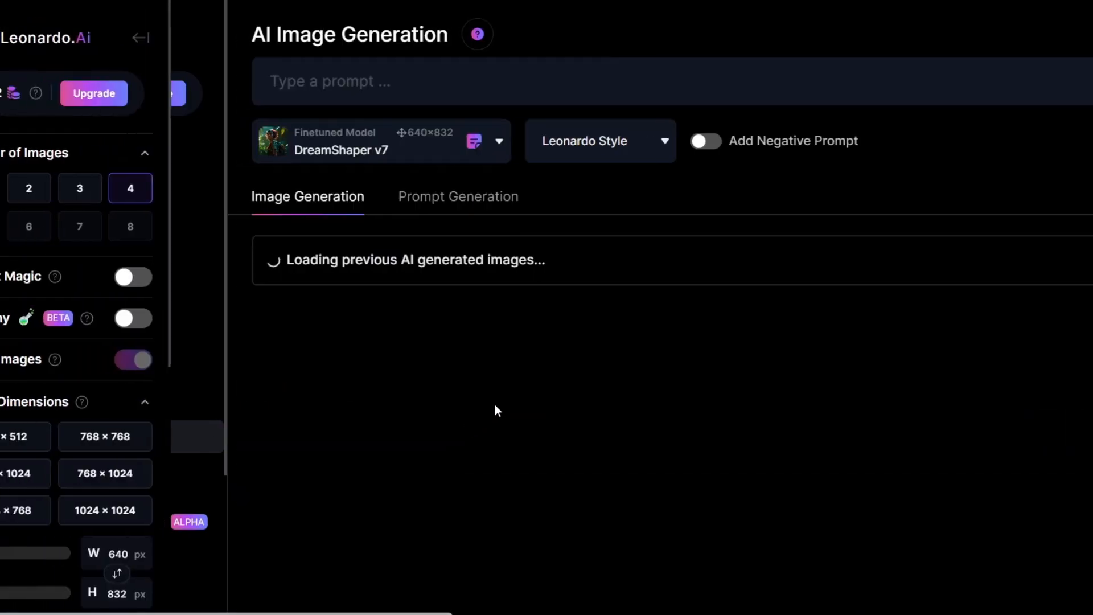
# Step: Ideate prompts from the basic idea 'muscule car, sky, clouds, speed, energy' in Prompt Generation
pyautogui.click(457, 196)
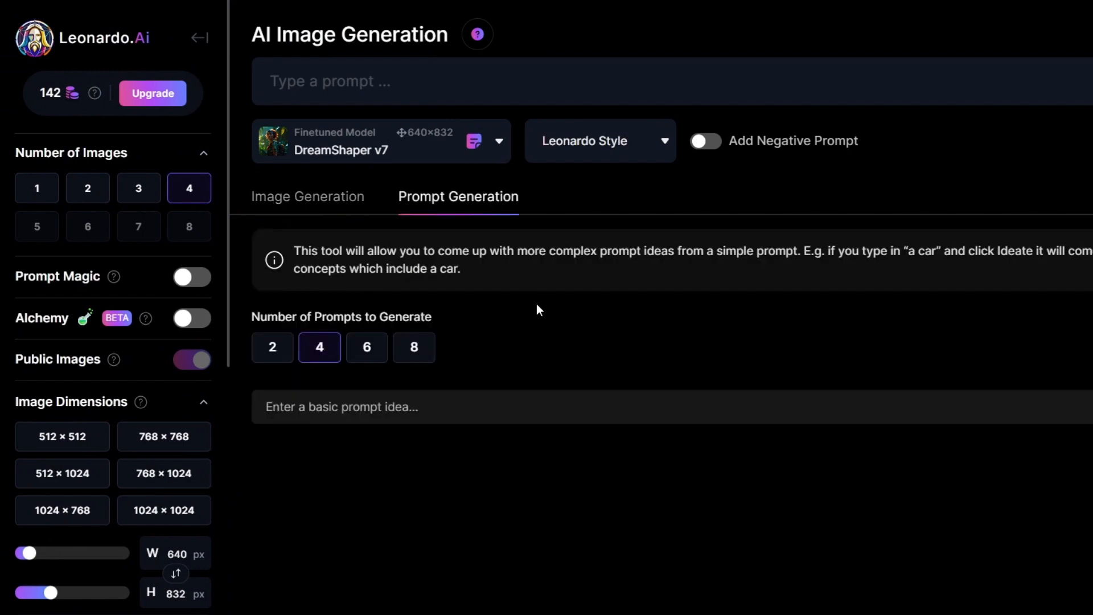
pyautogui.write('mu')
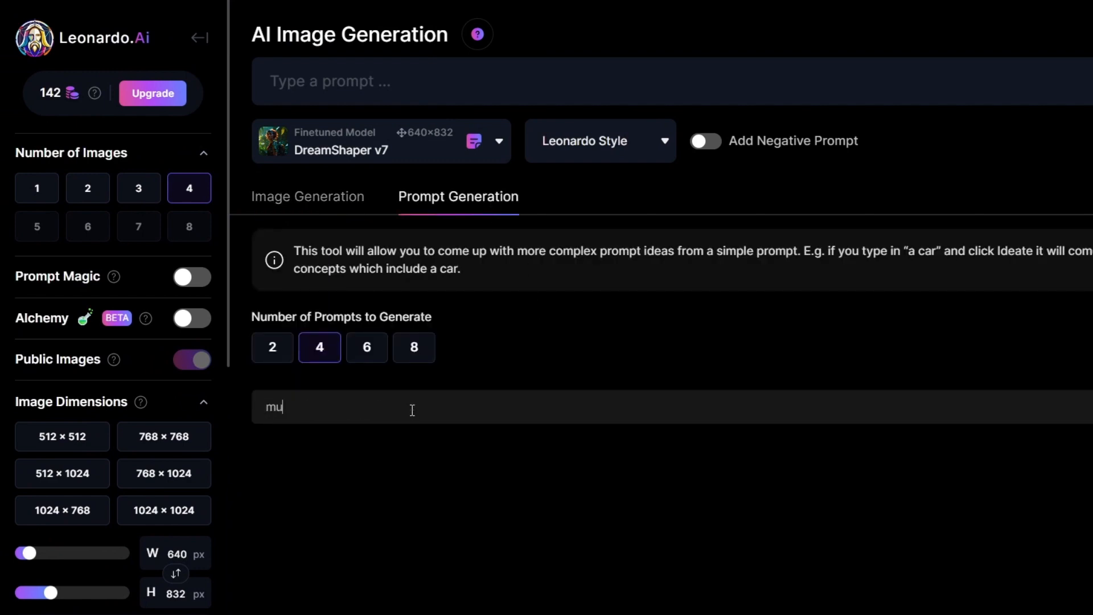
pyautogui.write('scule car,')
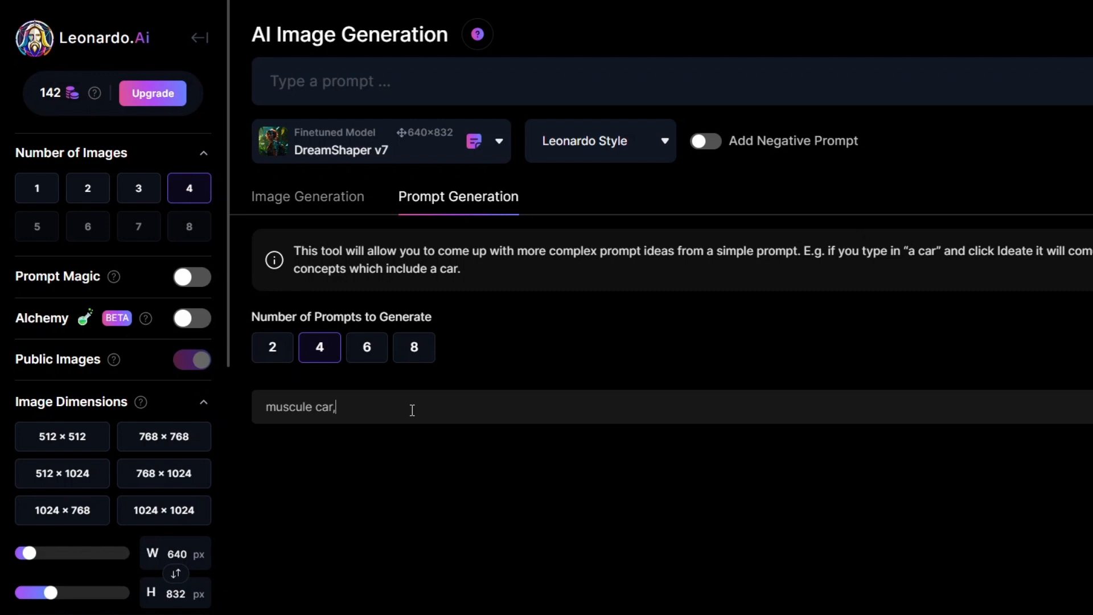
pyautogui.write('sky, cl')
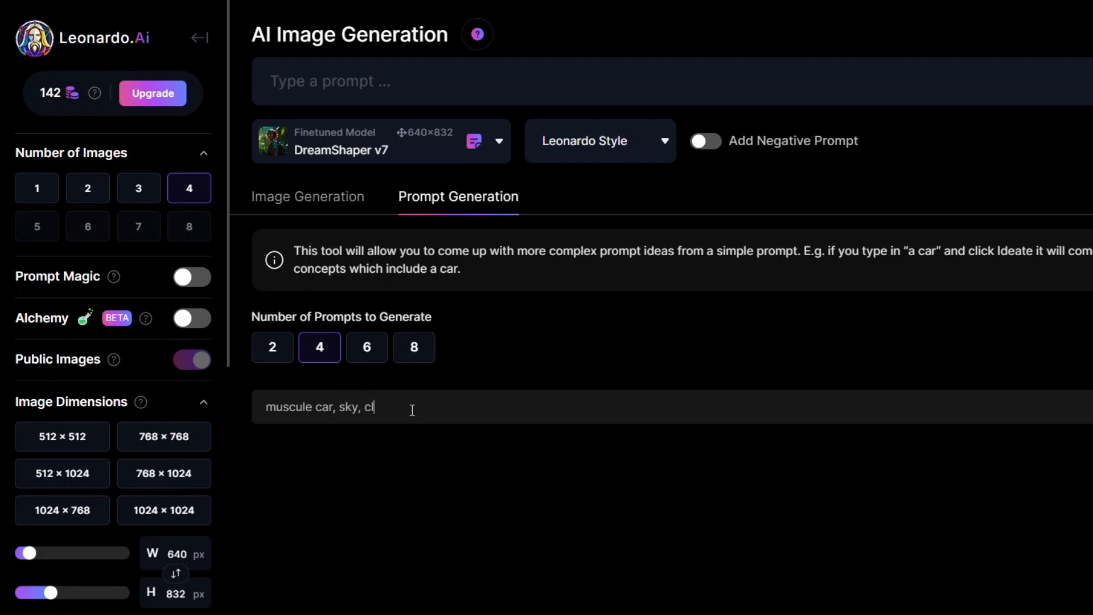
pyautogui.write('ouds, sp')
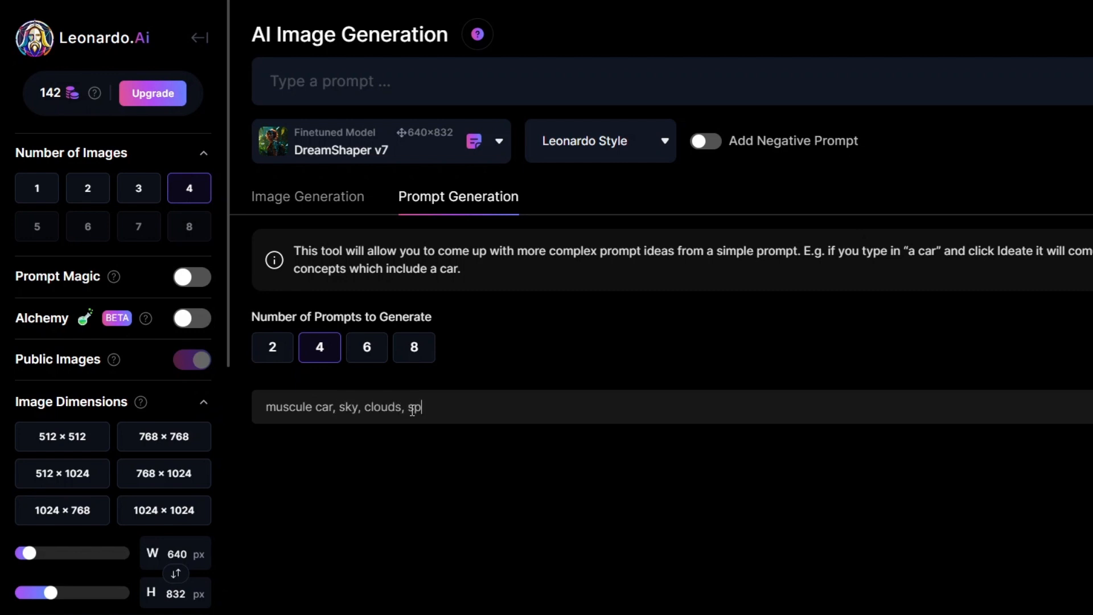
pyautogui.write('eed,')
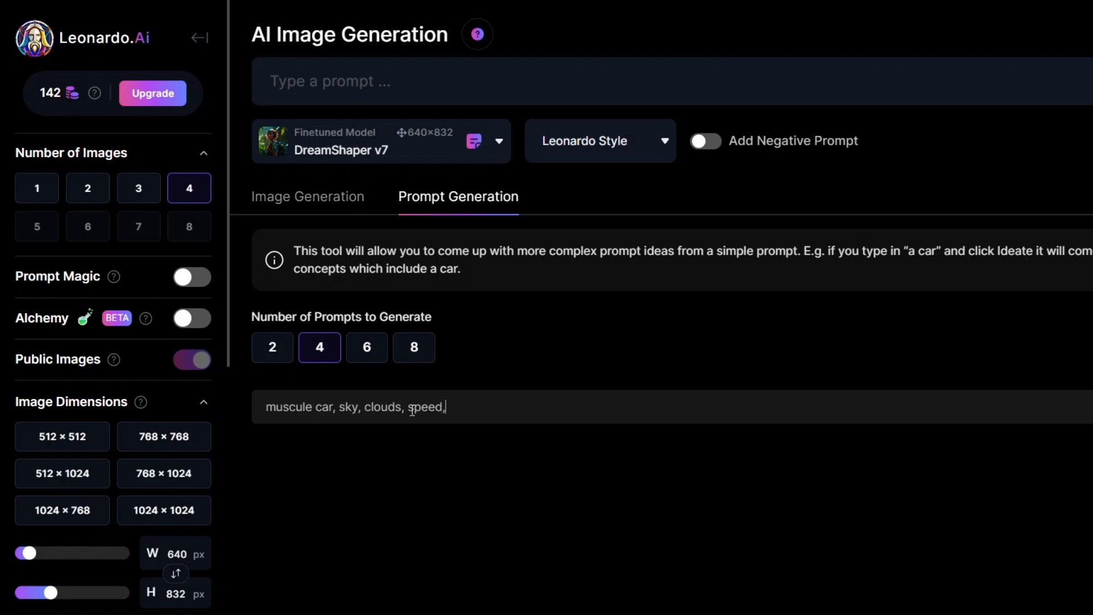
pyautogui.write('energy')
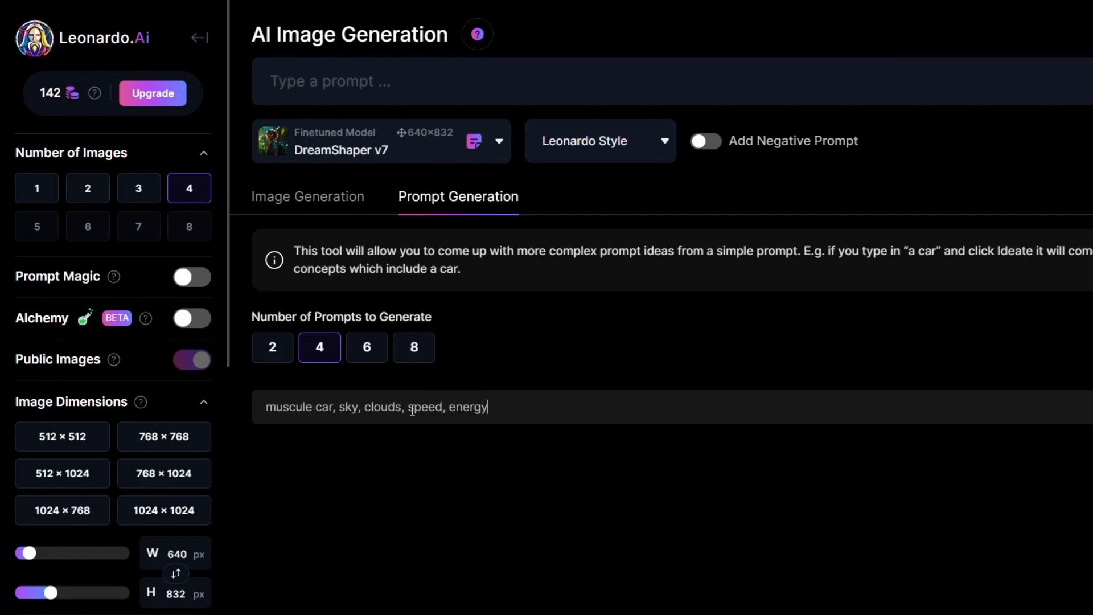
pyautogui.click(1036, 307)
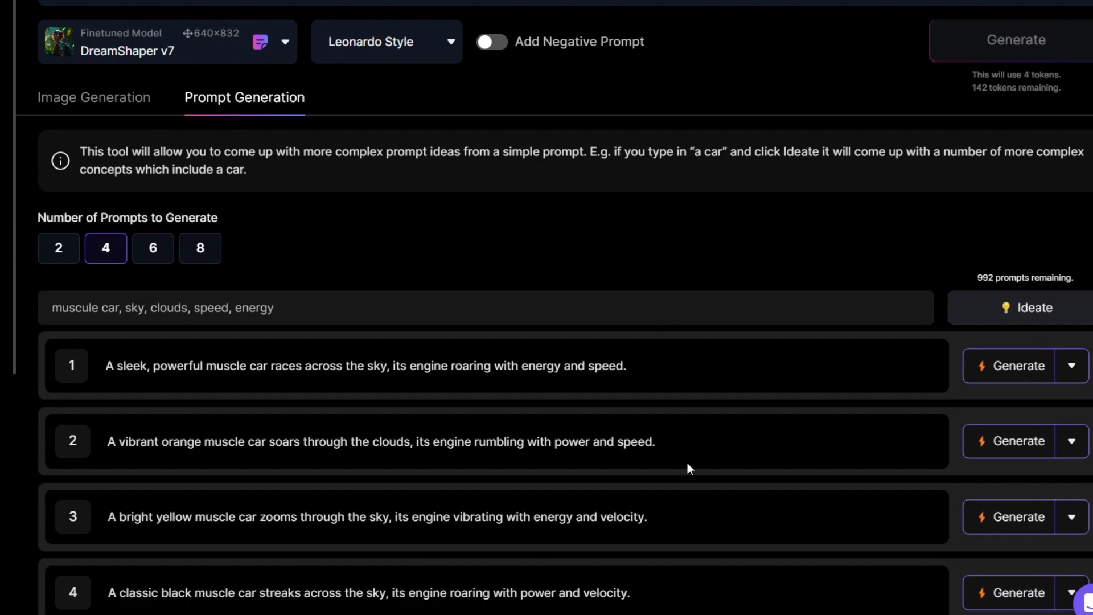
pyautogui.moveTo(1020, 365)
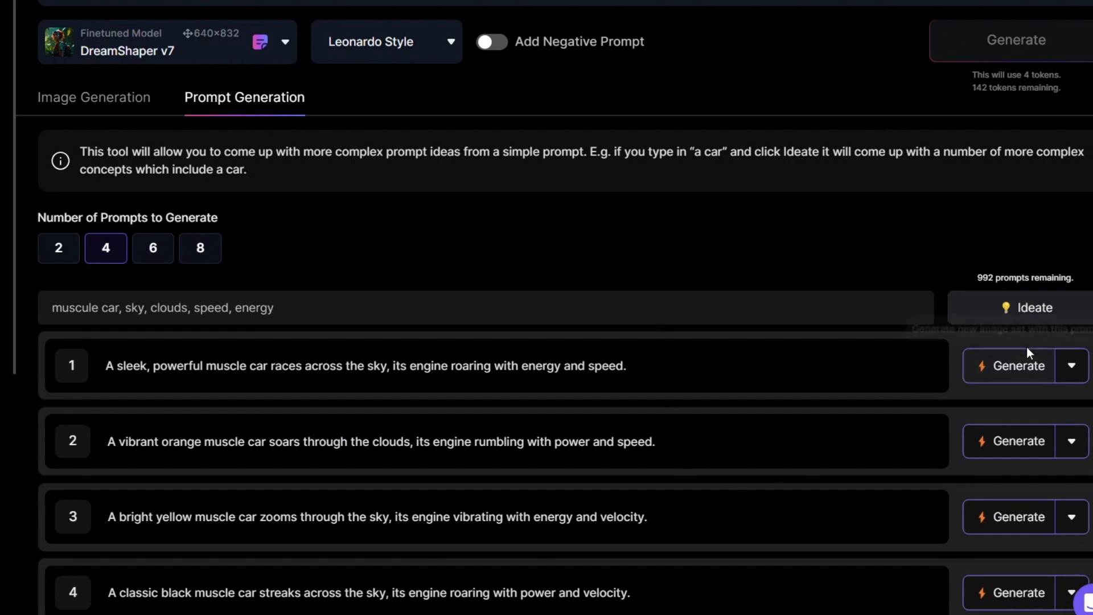
# Step: Generate images from the first suggested sleek muscle car prompt
pyautogui.click(1017, 366)
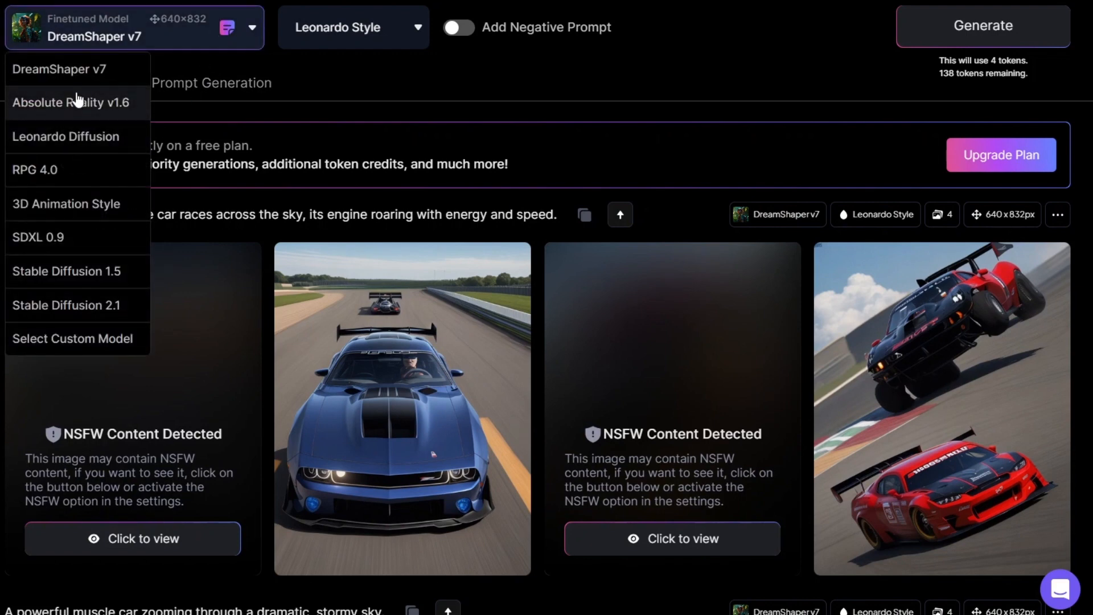
# Step: Regenerate with Leonardo Diffusion and download the first fiery black muscle car image
pyautogui.click(66, 135)
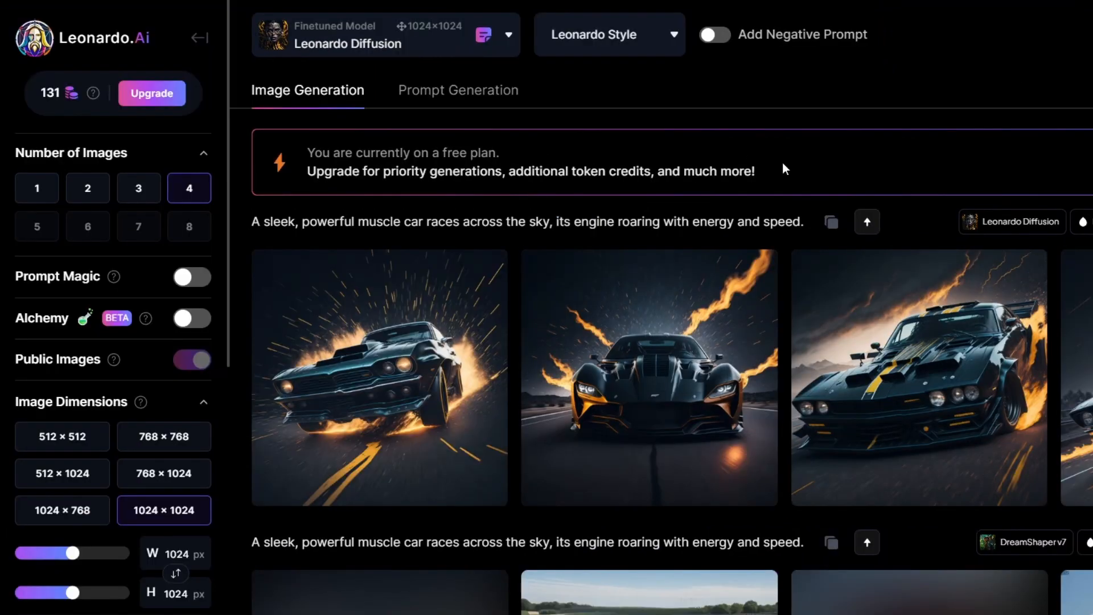
pyautogui.click(380, 378)
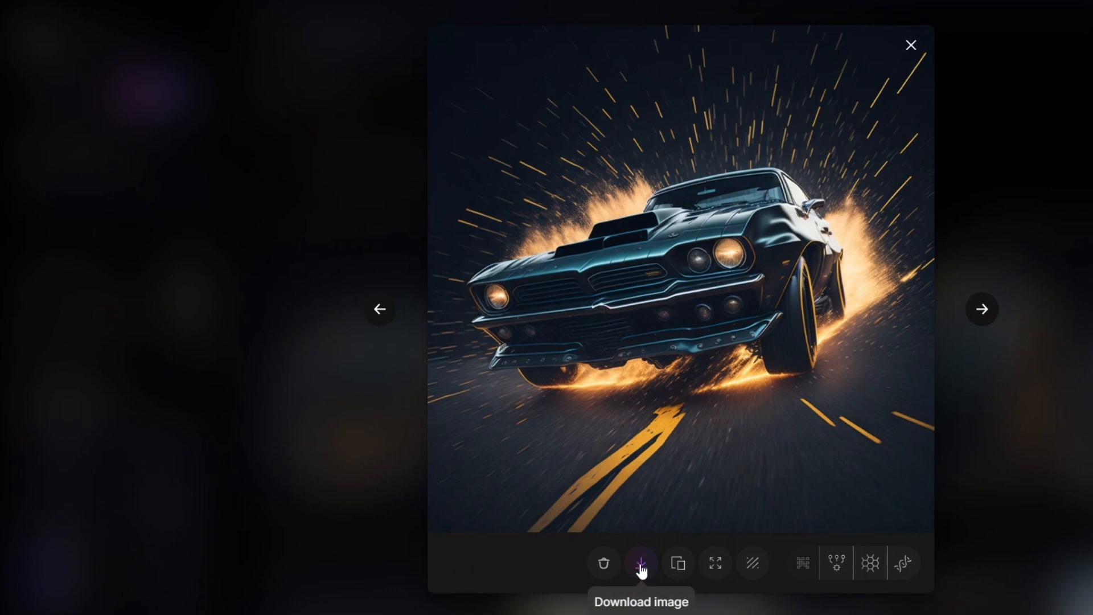
pyautogui.click(639, 563)
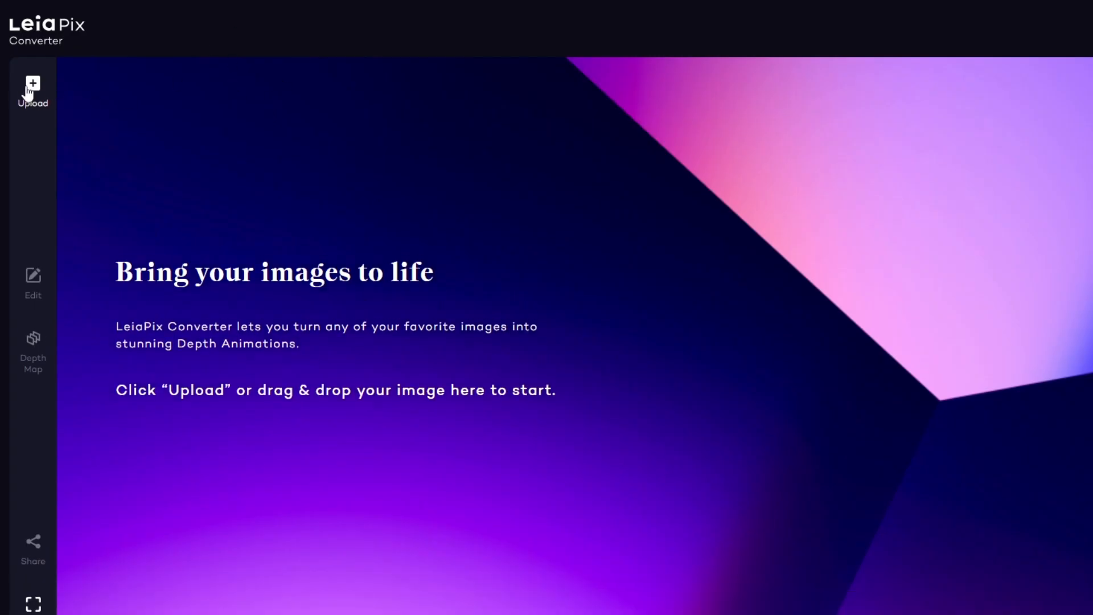
# Step: Upload the fiery muscle car image and set a 2s Wide Circle animation with More motion
pyautogui.click(32, 88)
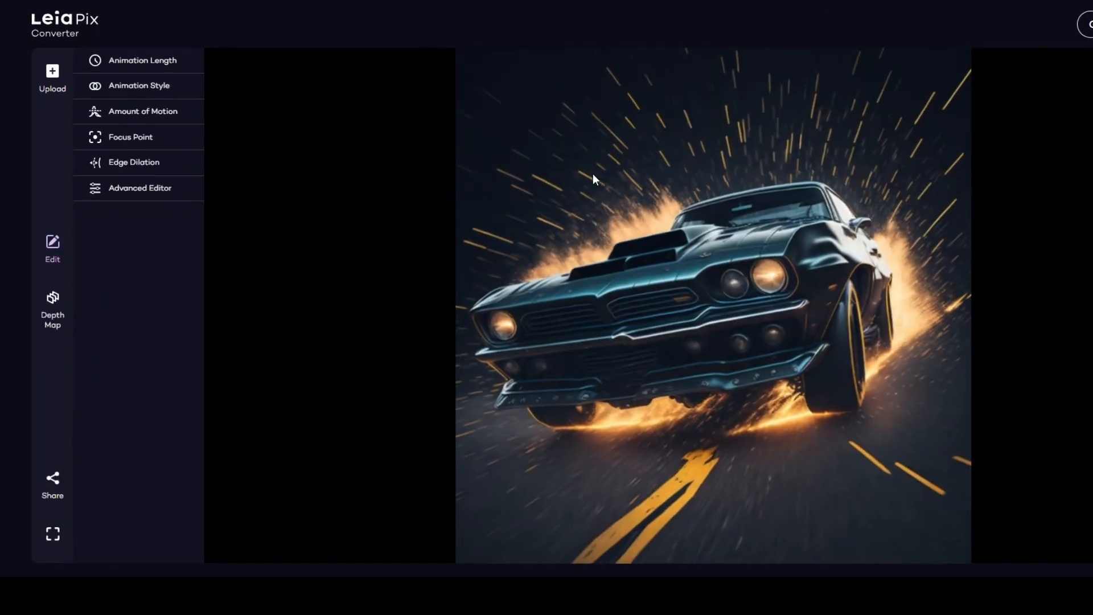
pyautogui.click(143, 60)
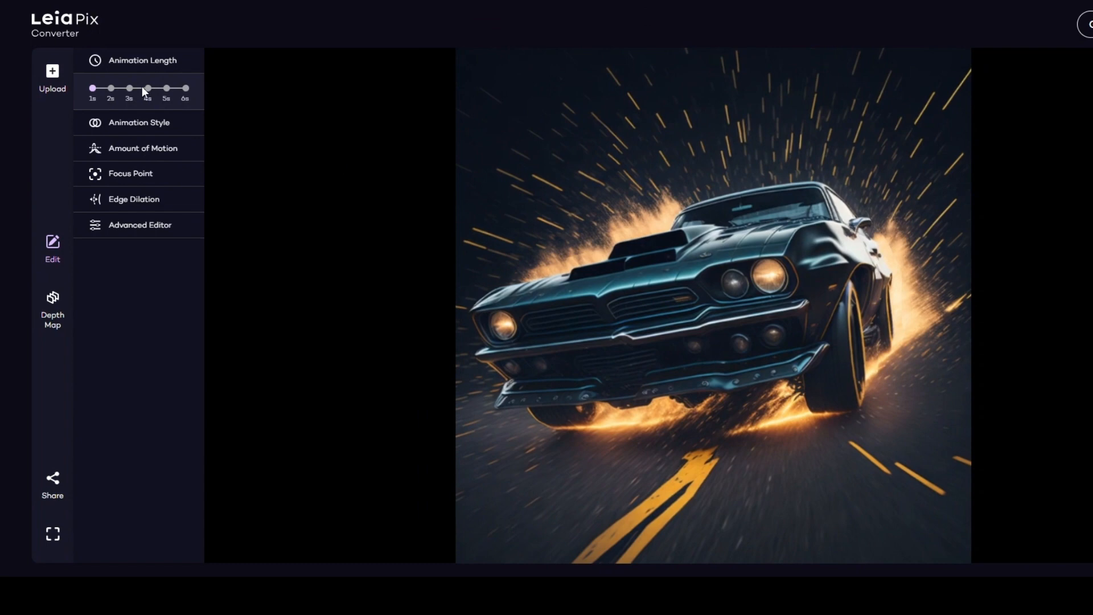
pyautogui.moveTo(147, 88); pyautogui.dragTo(93, 88)
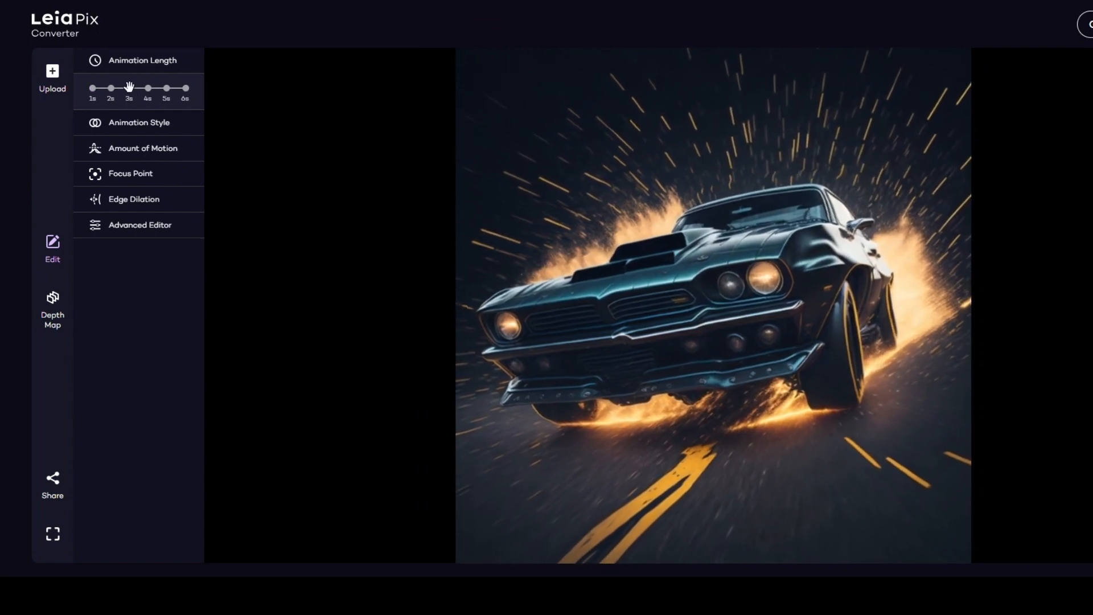
pyautogui.click(137, 122)
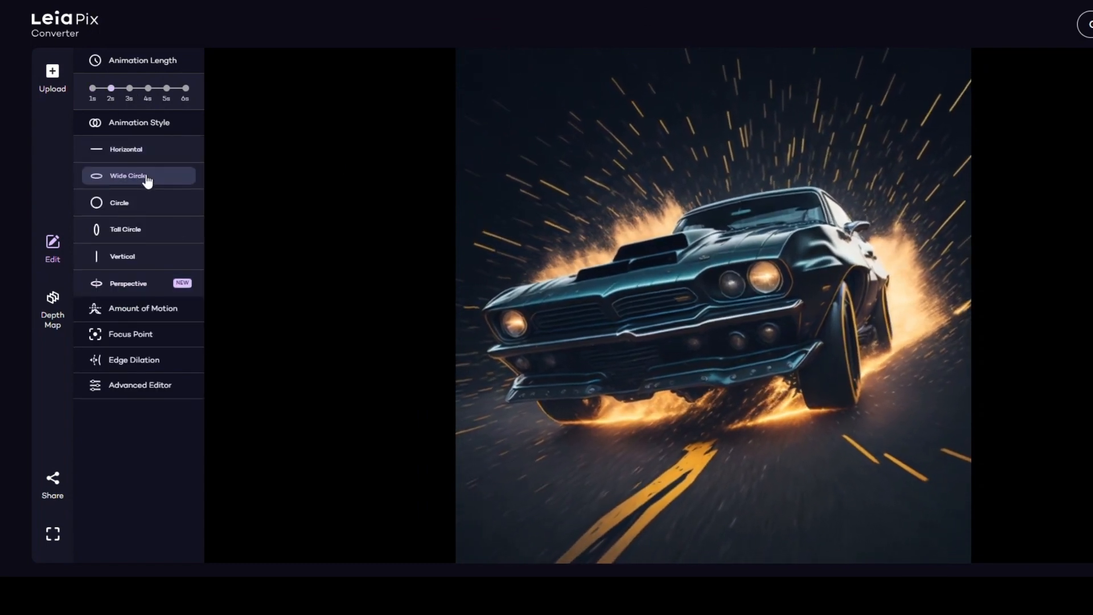
pyautogui.click(143, 308)
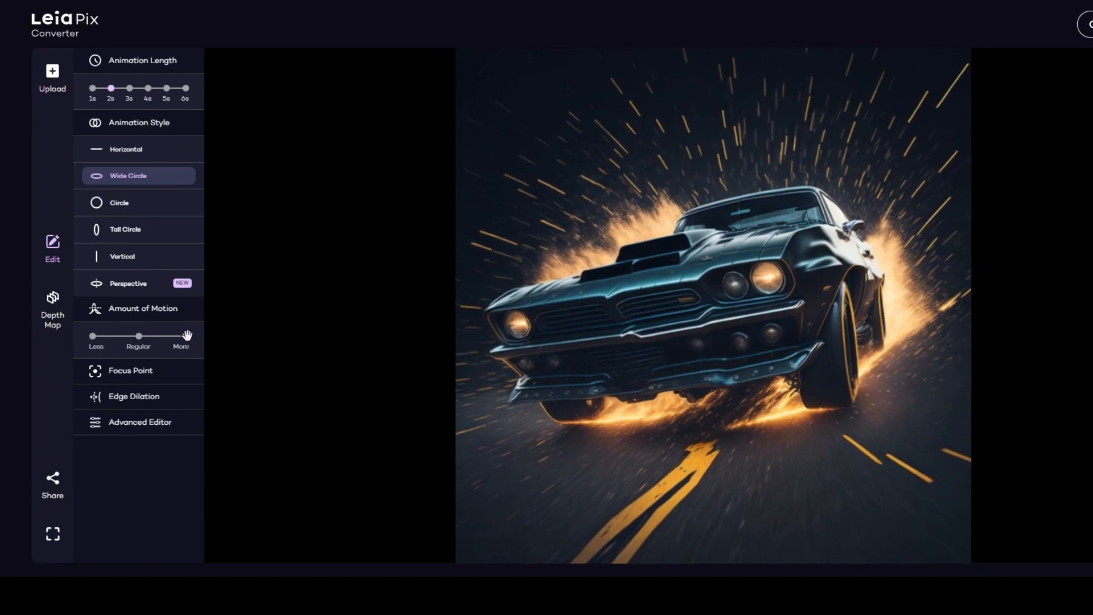
pyautogui.click(130, 370)
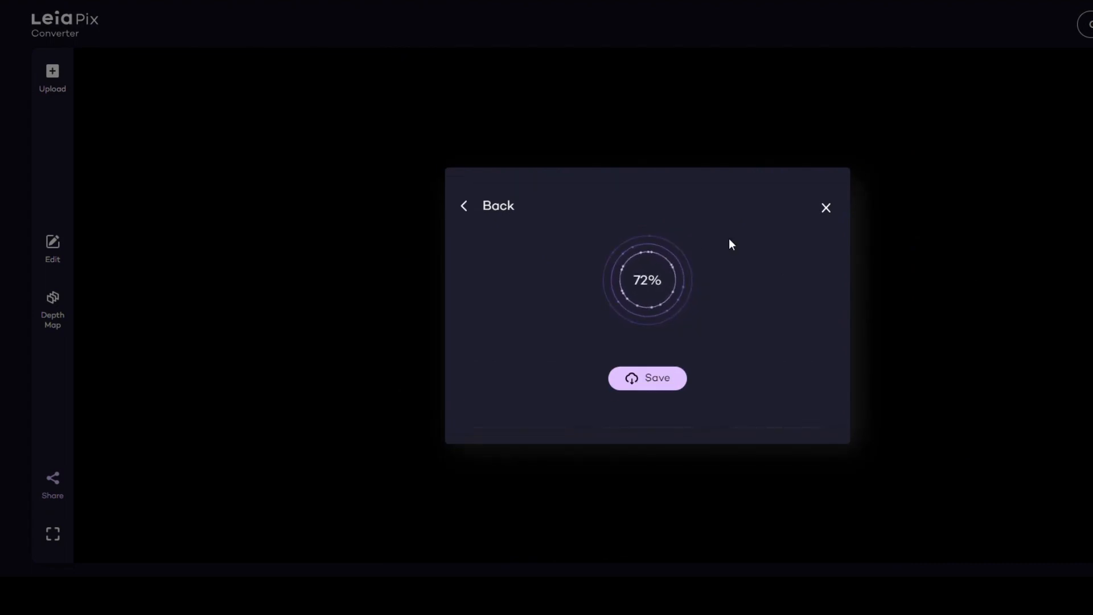
# Step: After saving, try Vertical and then Circle animation styles on the next car images
pyautogui.click(825, 207)
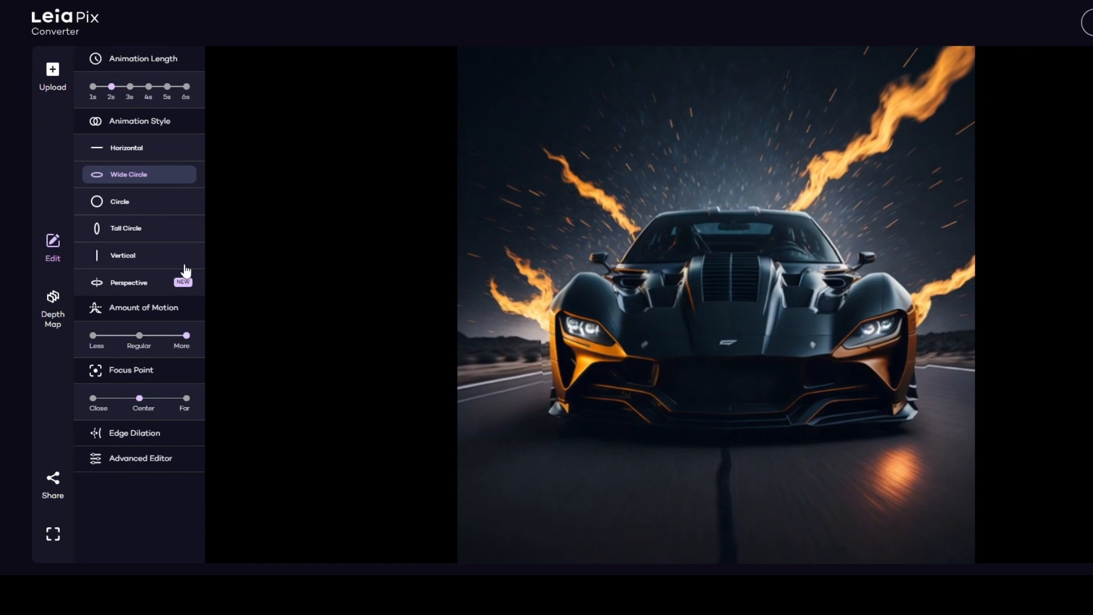
pyautogui.click(138, 255)
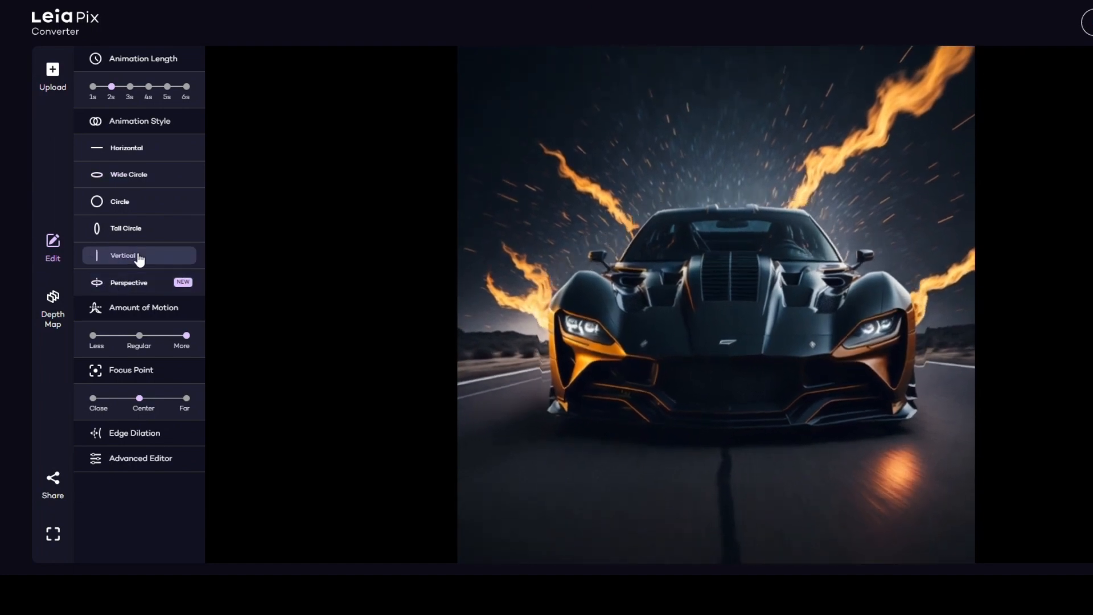
pyautogui.click(129, 225)
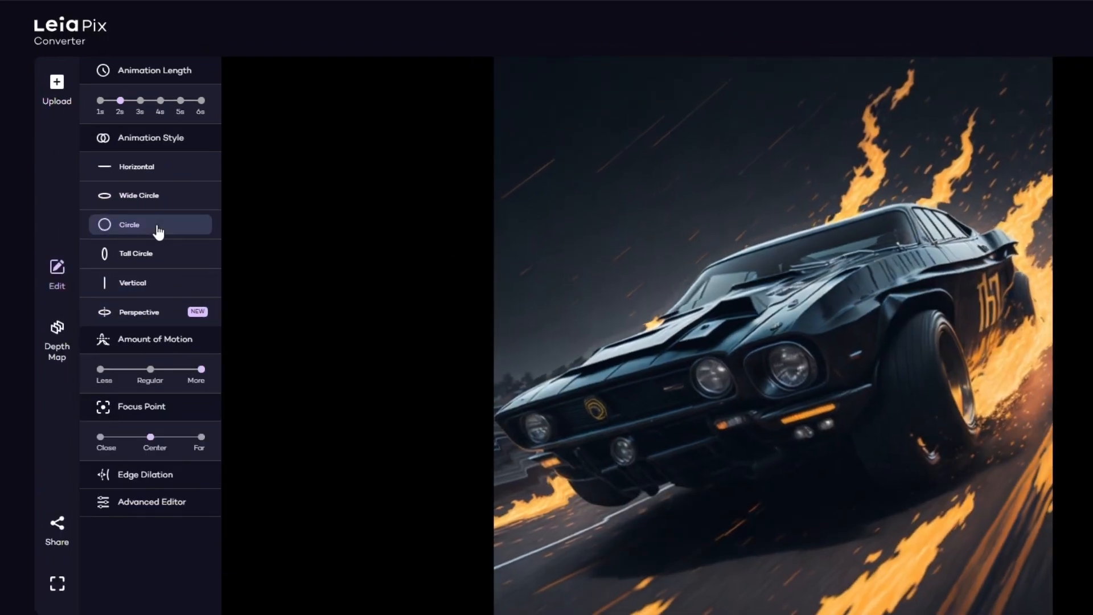
pyautogui.moveTo(351, 266)
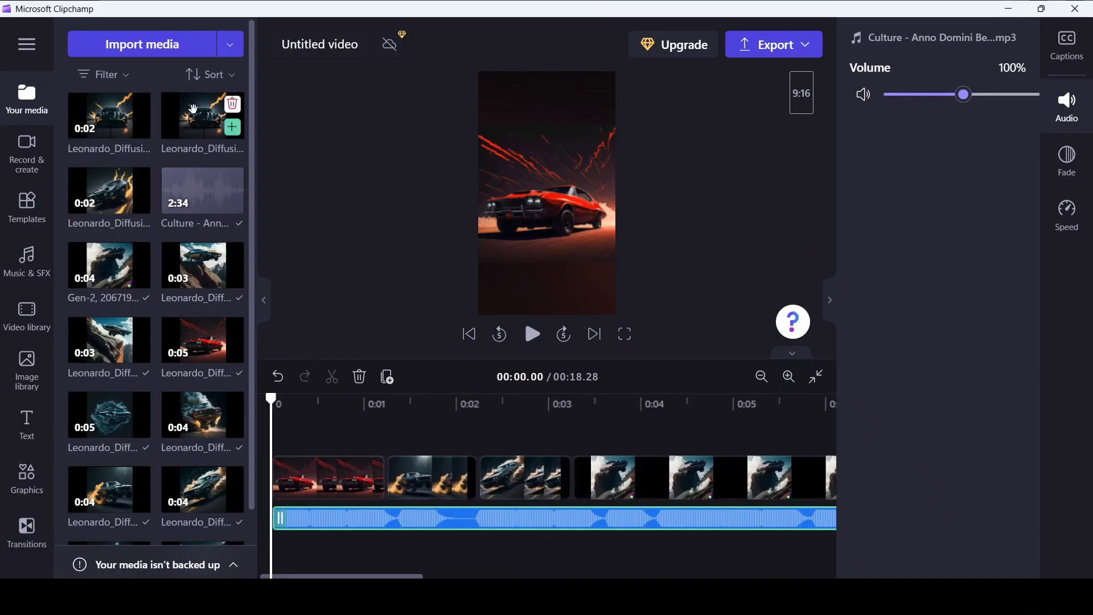
# Step: Select the car clips on the timeline and show their Speed setting at 1x
pyautogui.click(477, 477)
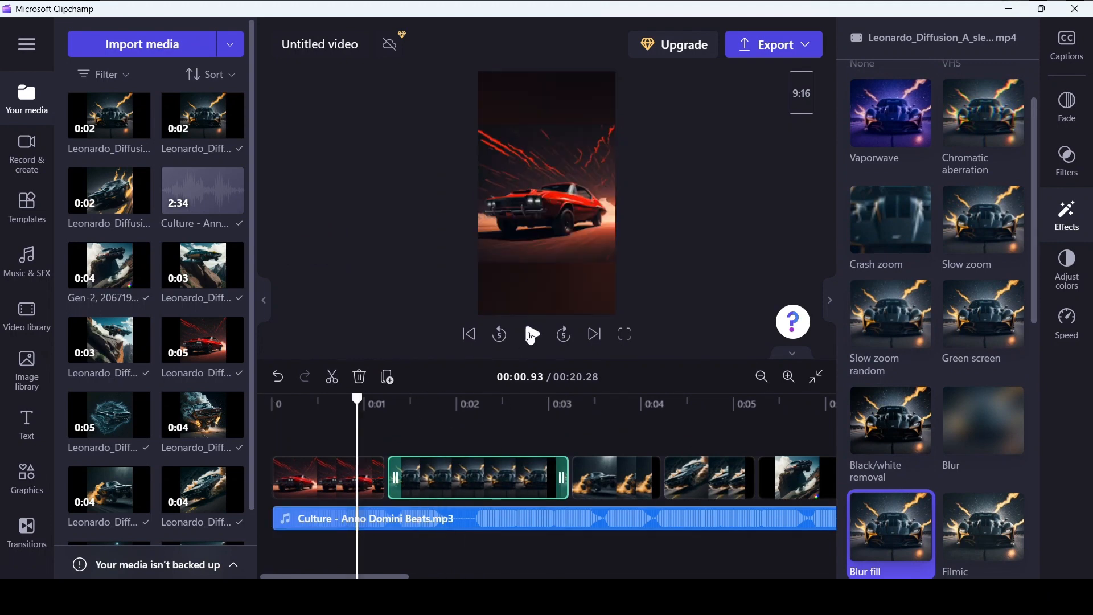
pyautogui.click(526, 477)
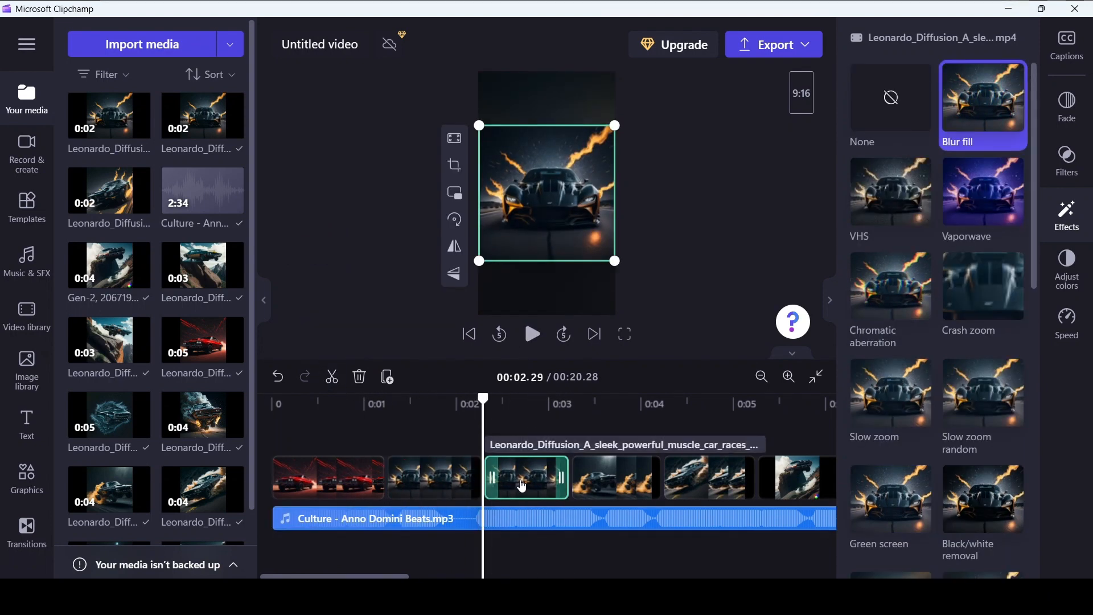
pyautogui.click(1066, 322)
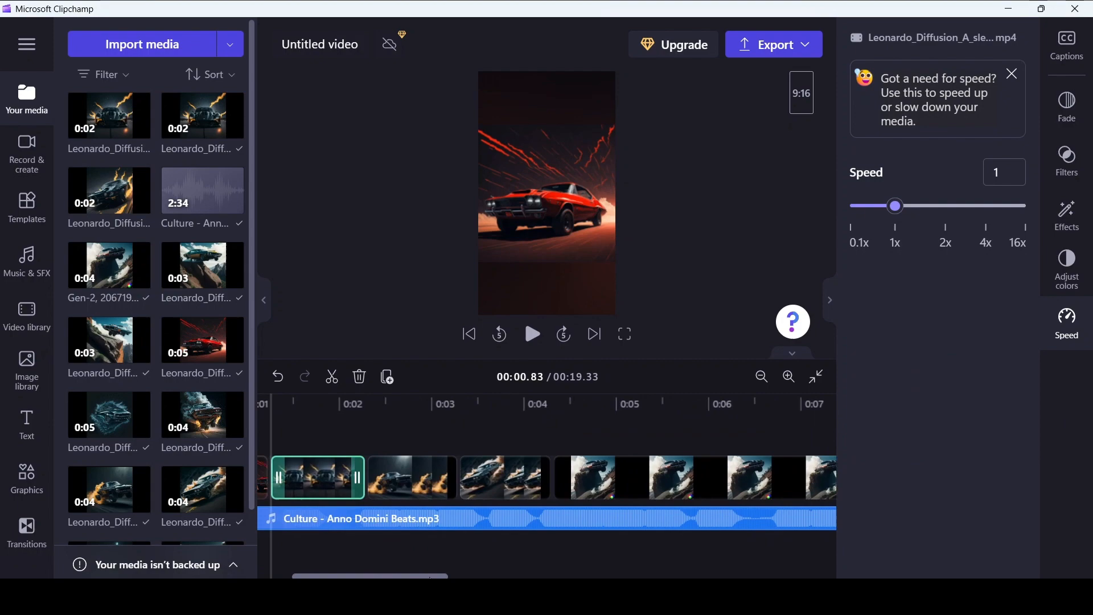
pyautogui.hscroll(3)
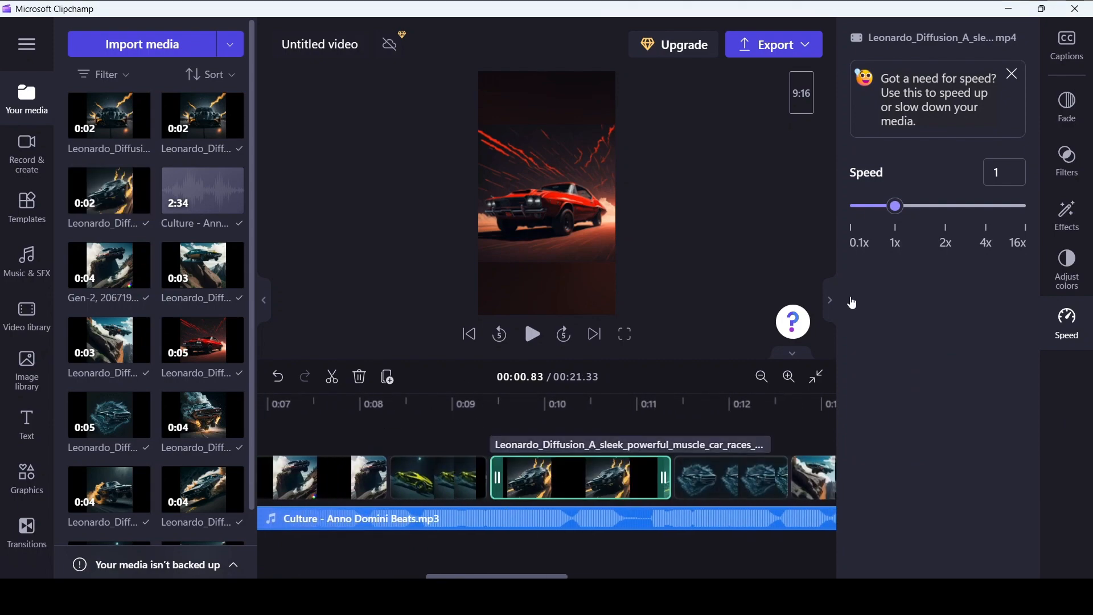